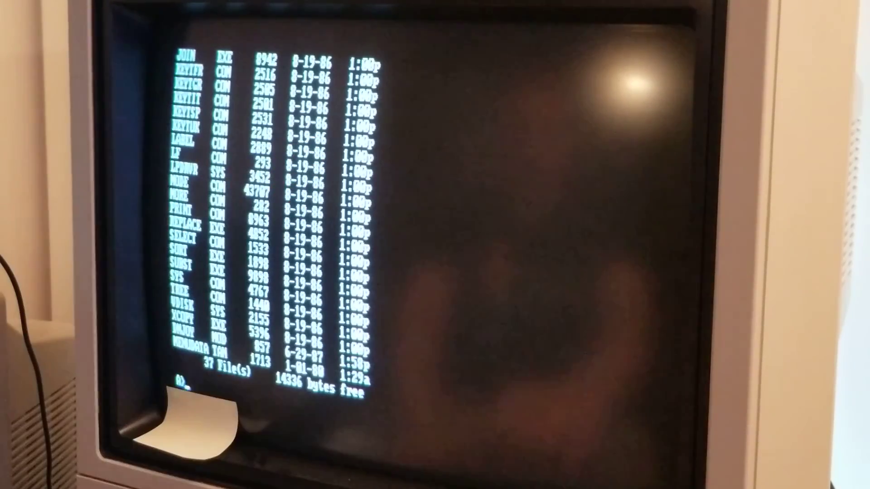
# - Enter the MORE 20 command and continue past the TWMENU.EXE startup error into DeskMate II
pyautogui.write('MORE 20')
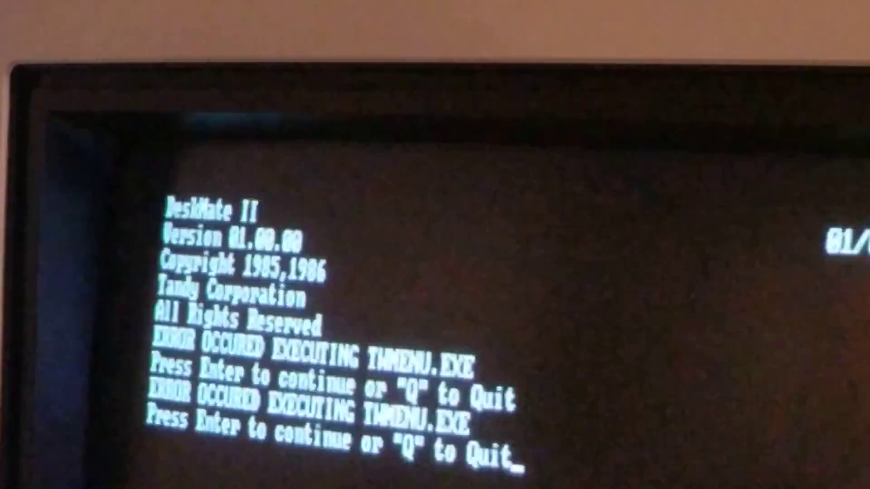
pyautogui.press('Return')
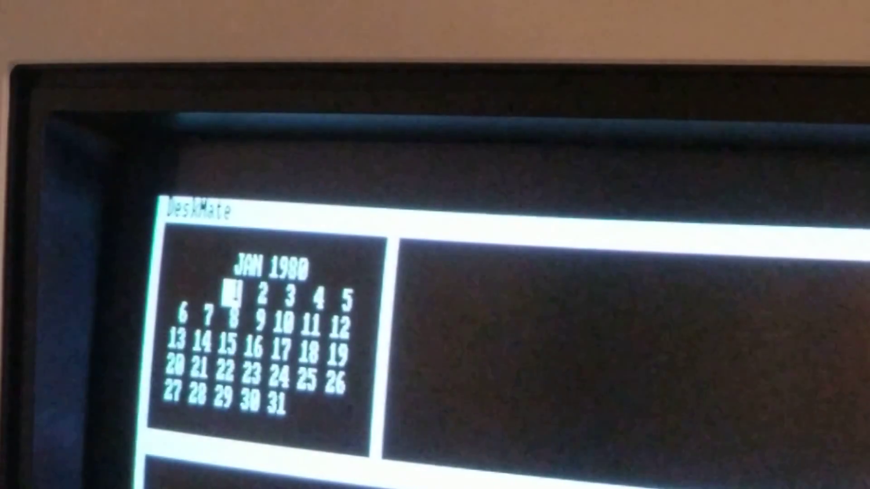